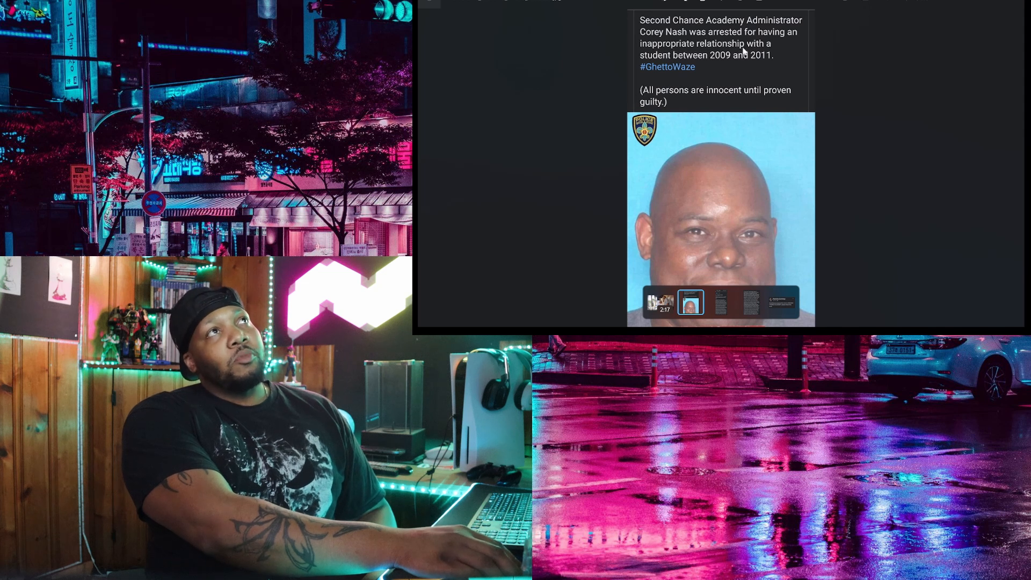
{"action": "mouse_move", "coordinate": [765, 65]}
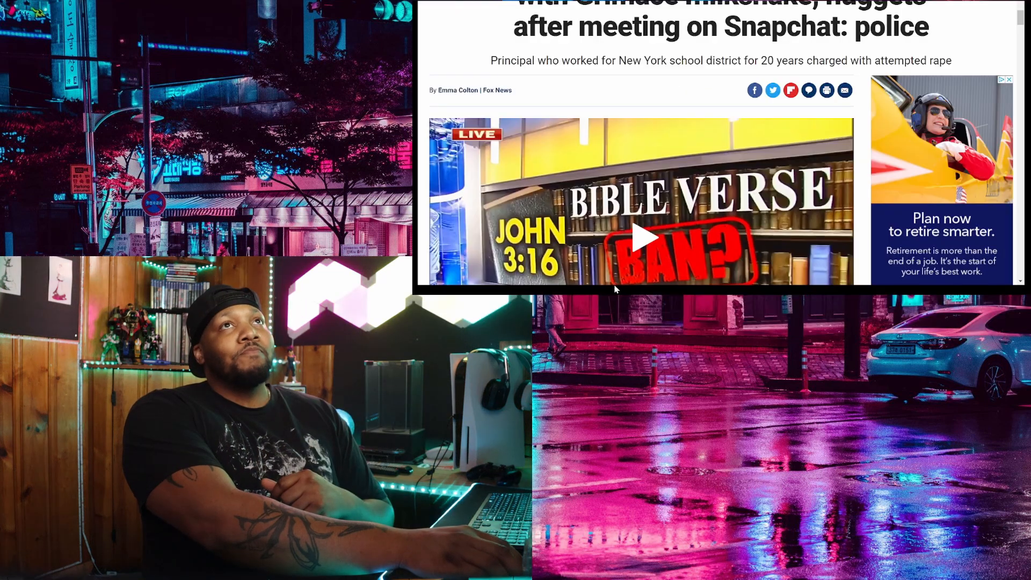
Step: Scroll past the headline and video player to the opening paragraphs on the principal's arrest and the sheriff's statement
{"action": "scroll", "scroll_direction": "up", "scroll_amount": 3}
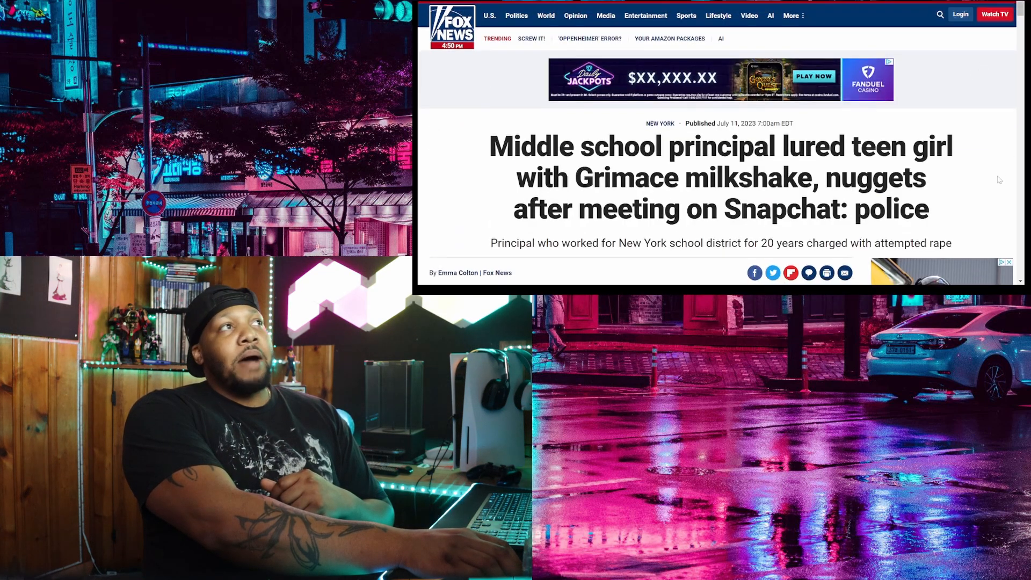
{"action": "scroll", "scroll_direction": "down", "scroll_amount": 3}
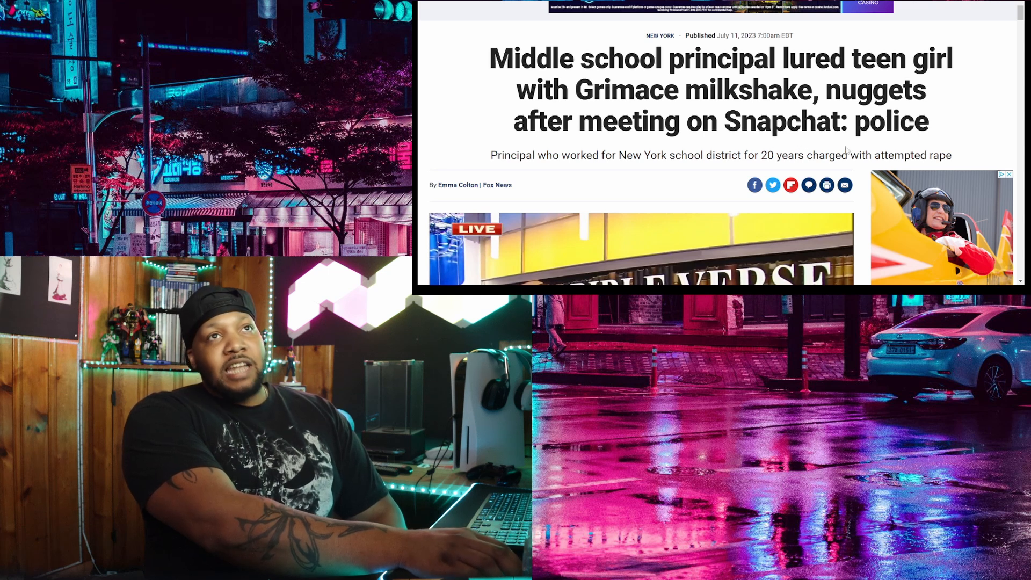
{"action": "scroll", "scroll_direction": "down", "scroll_amount": 3}
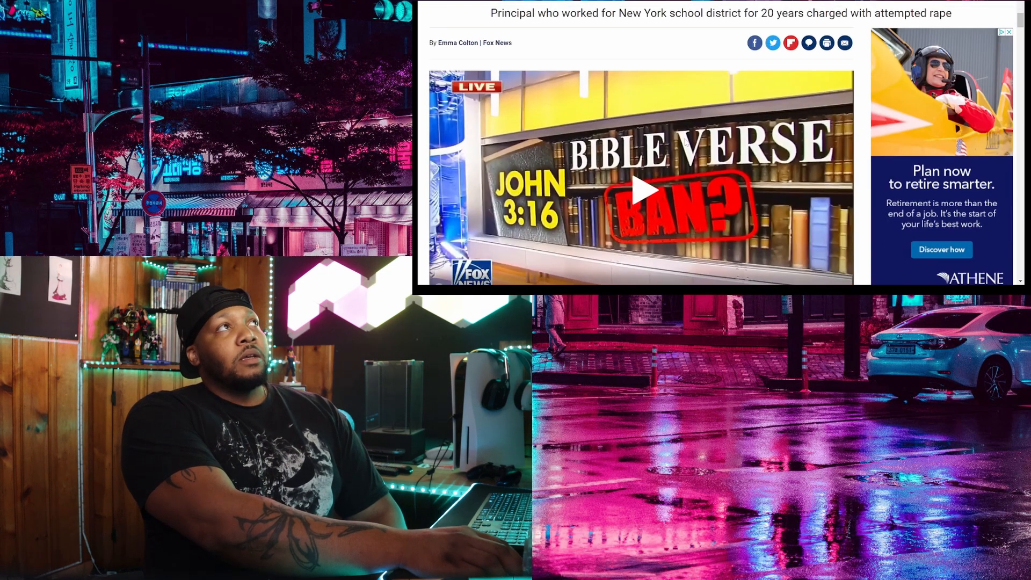
{"action": "scroll", "scroll_direction": "down", "scroll_amount": 3}
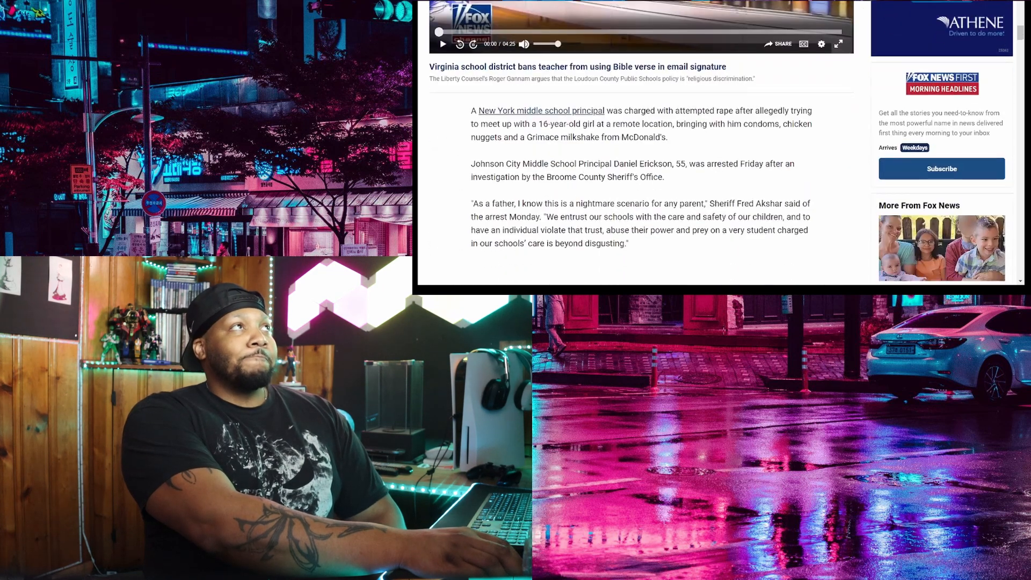
{"action": "scroll", "scroll_direction": "down", "scroll_amount": 3}
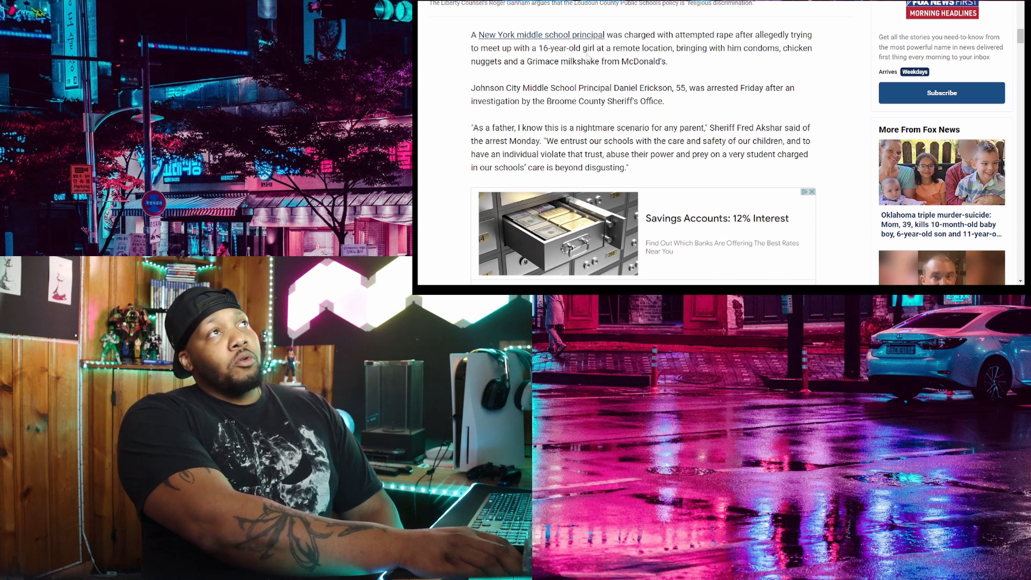
{"action": "mouse_move", "coordinate": [684, 58]}
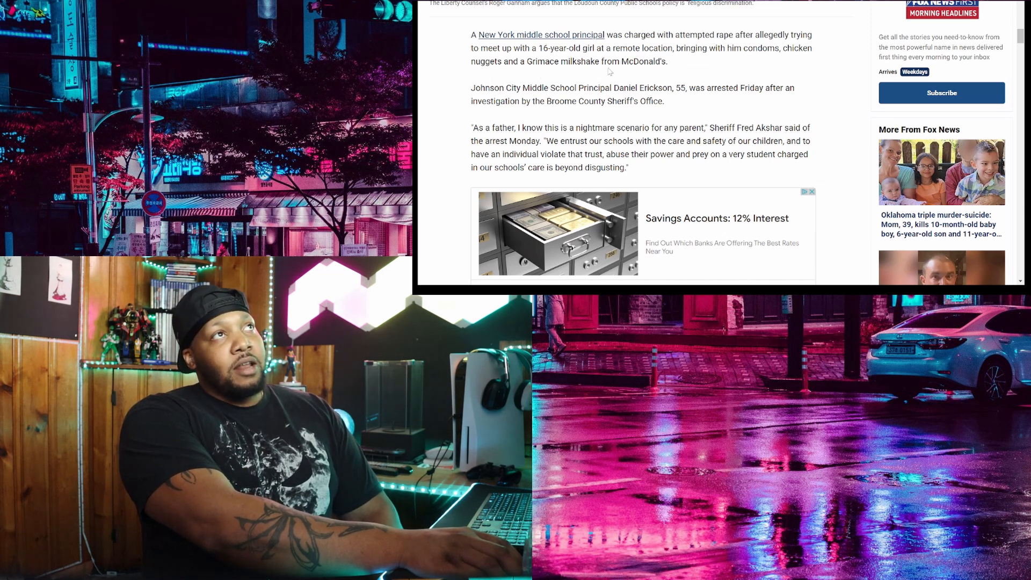
{"action": "mouse_move", "coordinate": [754, 61]}
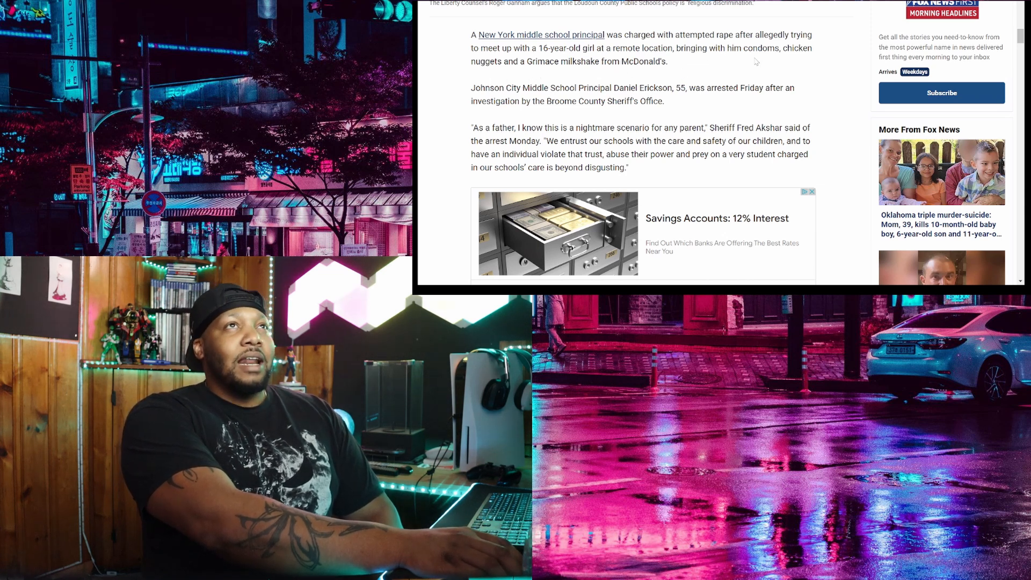
{"action": "double_click", "coordinate": [723, 34]}
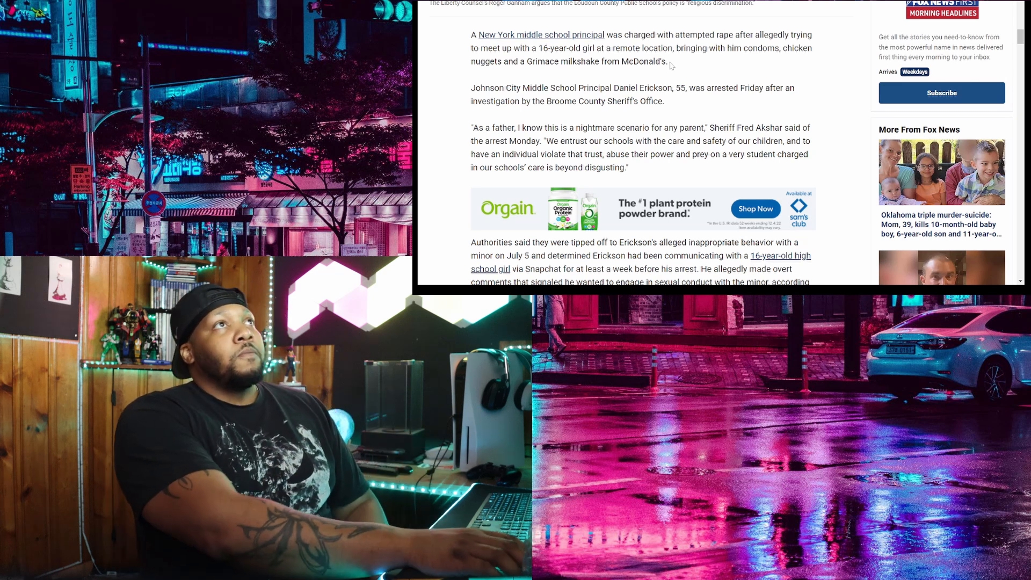
{"action": "mouse_move", "coordinate": [547, 97]}
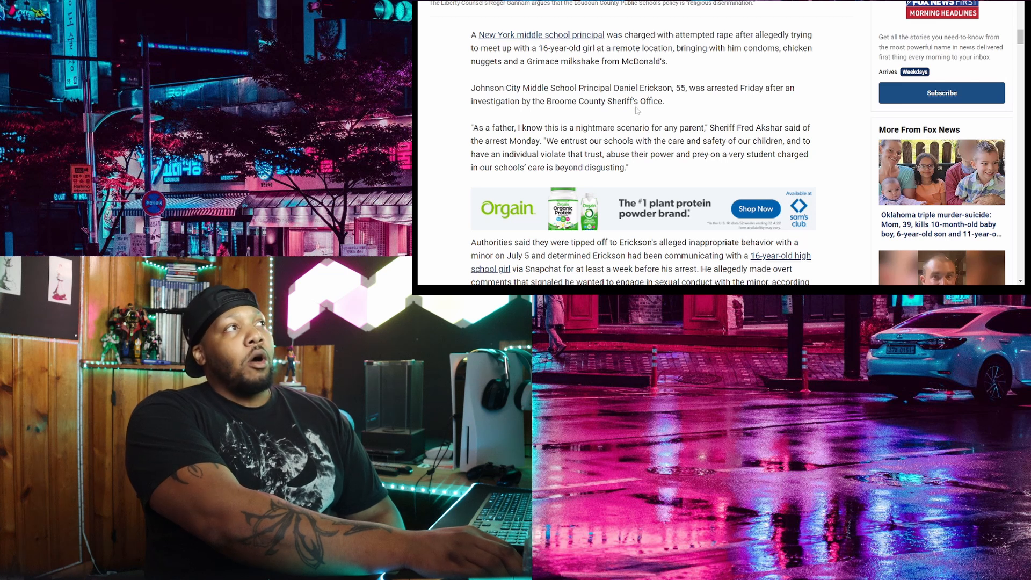
{"action": "scroll", "scroll_direction": "down", "scroll_amount": 3}
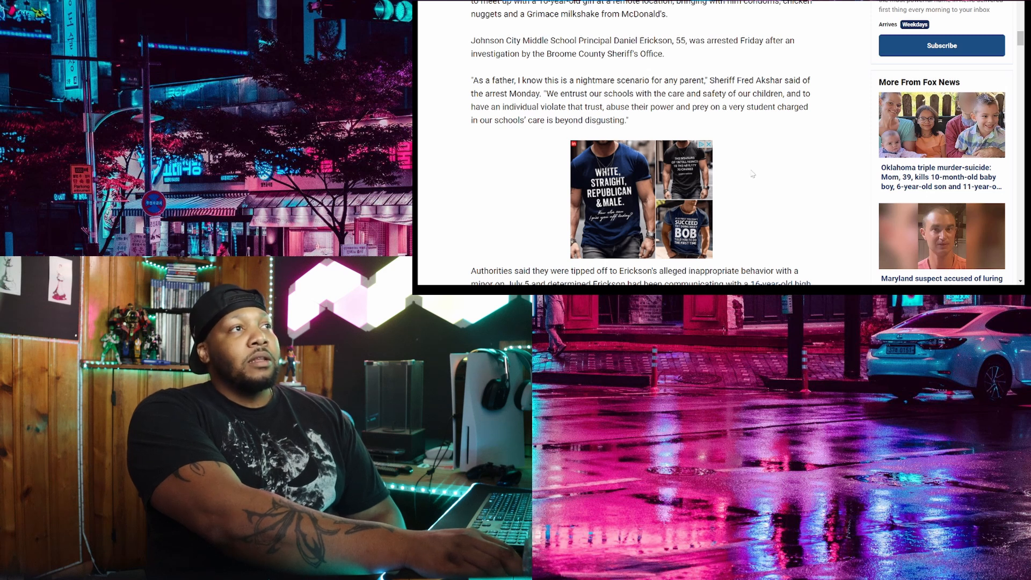
Step: Scroll down to the Snapchat tip-off paragraph, the Maryland teacher headline and the Daniel Erickson photo
{"action": "scroll", "scroll_direction": "down", "scroll_amount": 3}
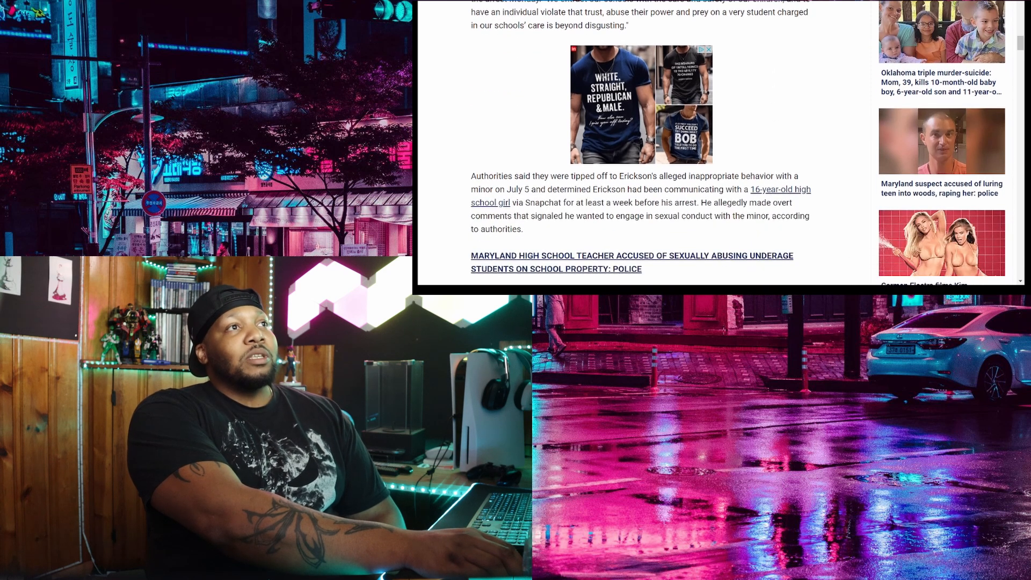
{"action": "scroll", "scroll_direction": "down", "scroll_amount": 3}
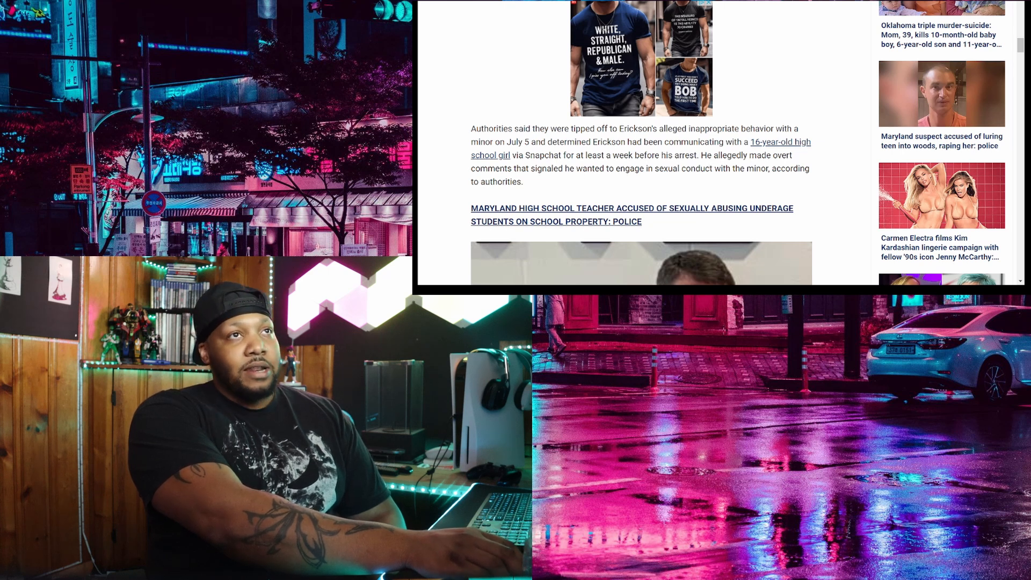
{"action": "scroll", "scroll_direction": "down", "scroll_amount": 3}
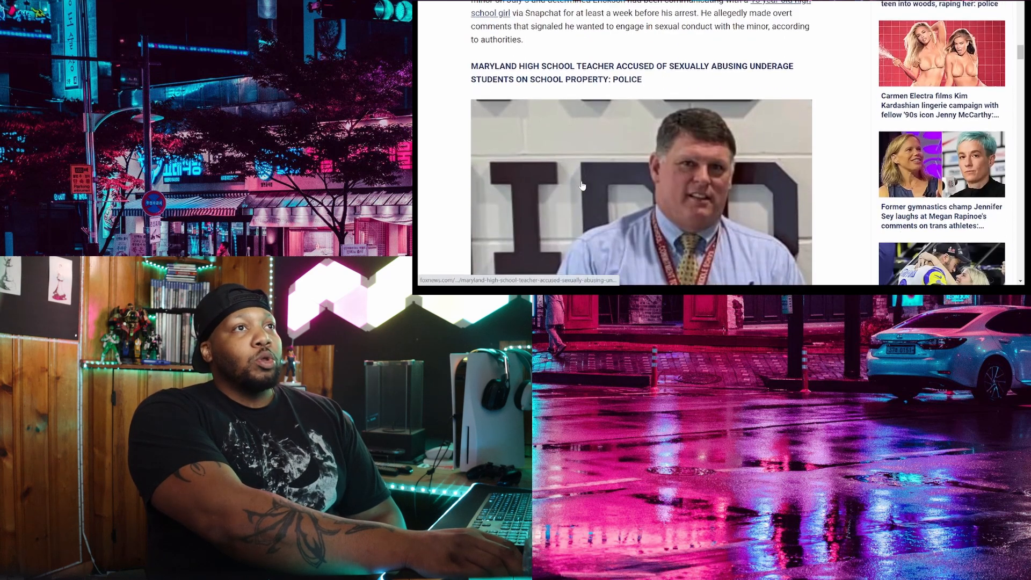
{"action": "scroll", "scroll_direction": "down", "scroll_amount": 3}
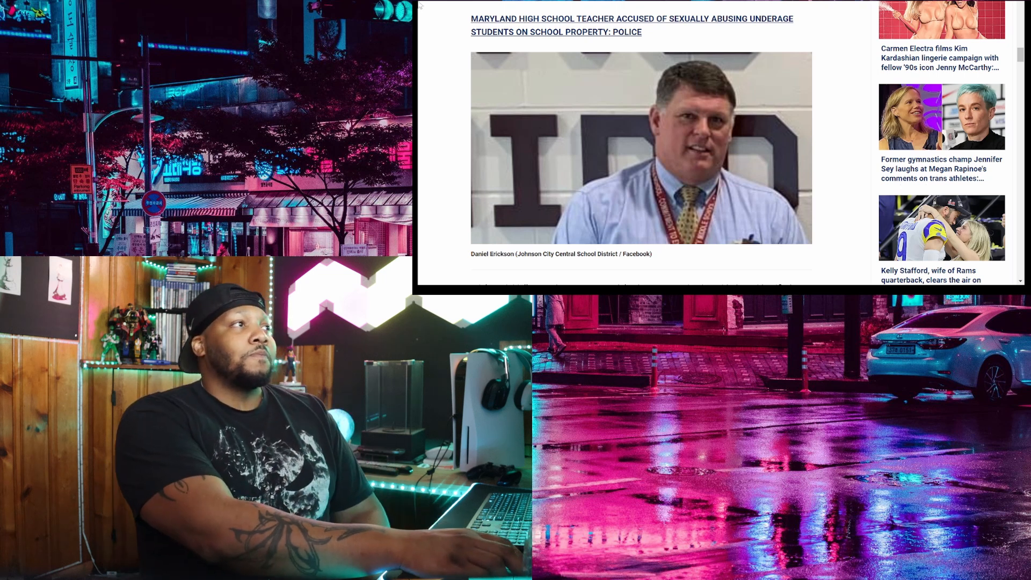
Step: Scroll past the posing-as-a-younger-adult paragraphs to the sheriff's press conference photo and luring charge
{"action": "scroll", "scroll_direction": "down", "scroll_amount": 3}
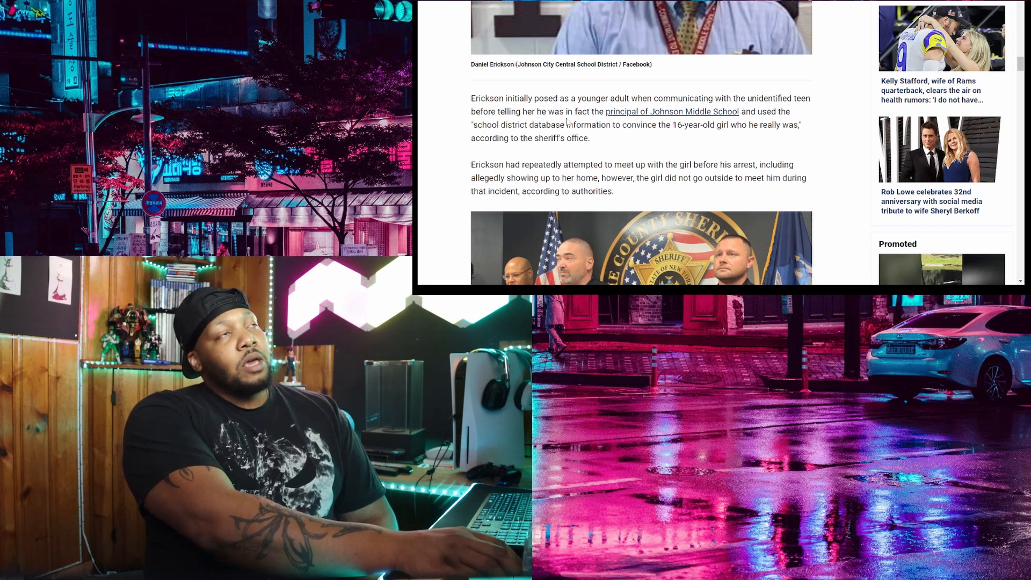
{"action": "mouse_move", "coordinate": [677, 111]}
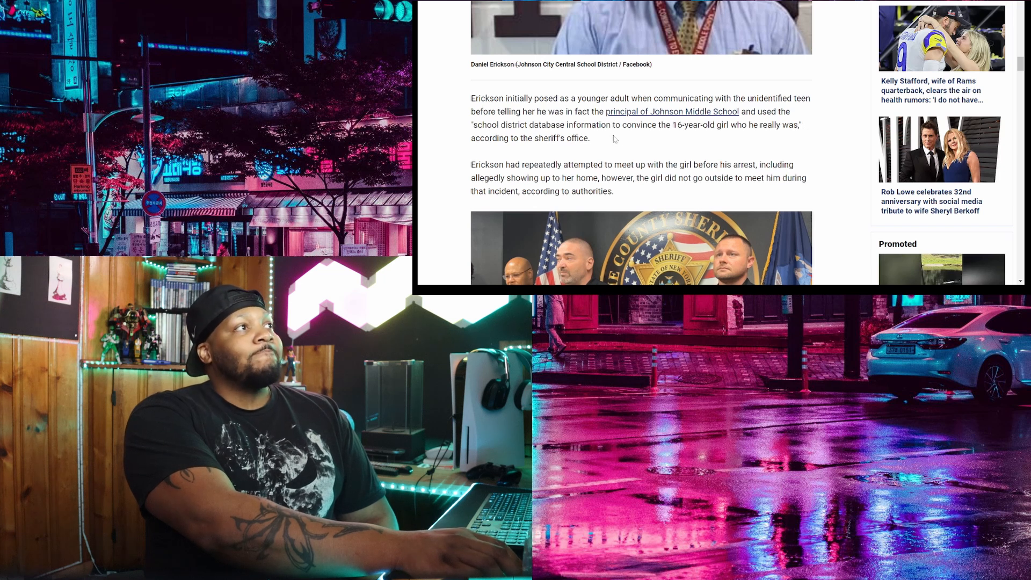
{"action": "scroll", "scroll_direction": "down", "scroll_amount": 3}
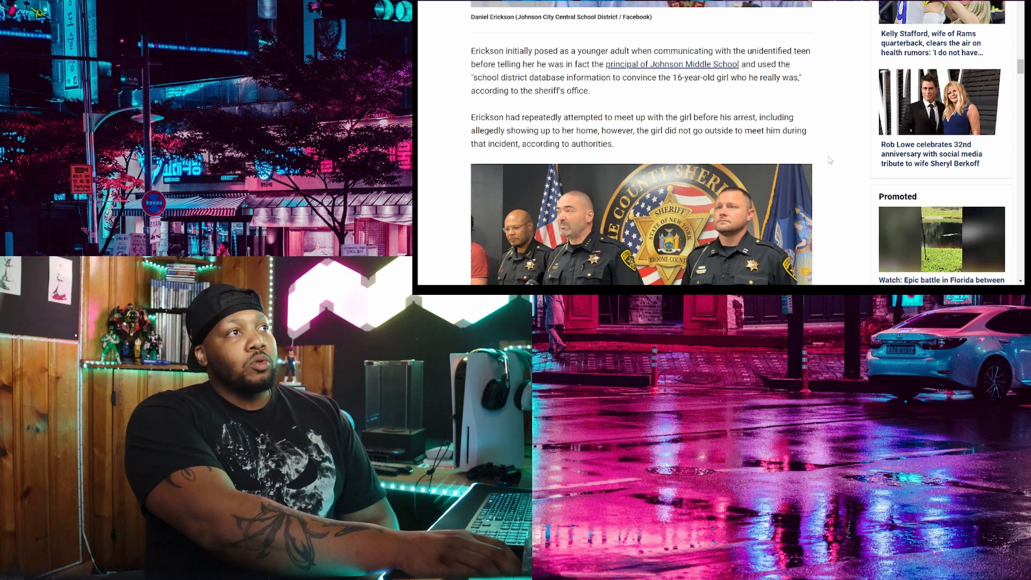
{"action": "scroll", "scroll_direction": "down", "scroll_amount": 3}
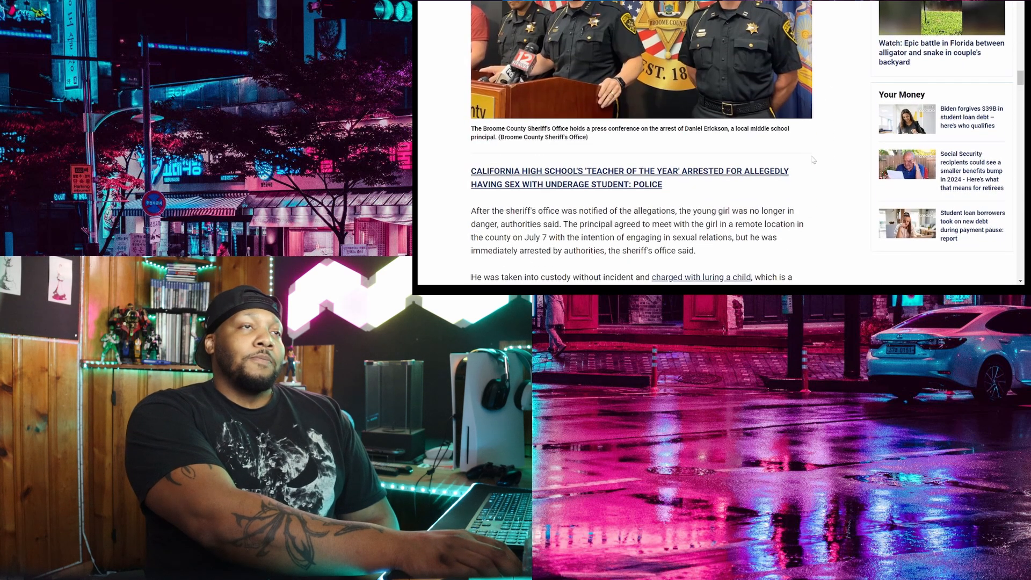
Step: Scroll past the custody and charges paragraph to the Grimace shake, chicken nuggets and condoms quote
{"action": "scroll", "scroll_direction": "down", "scroll_amount": 3}
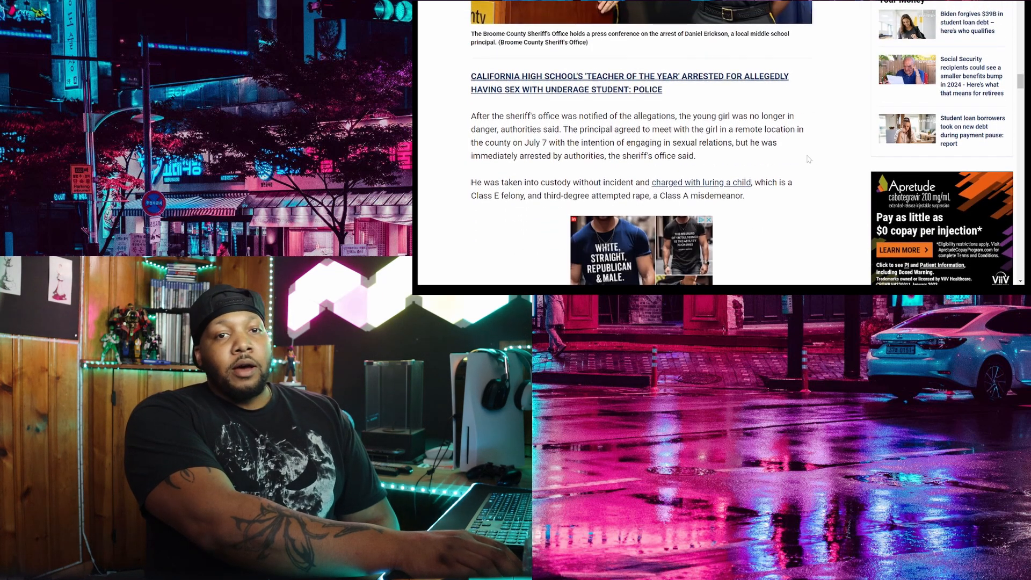
{"action": "mouse_move", "coordinate": [833, 147]}
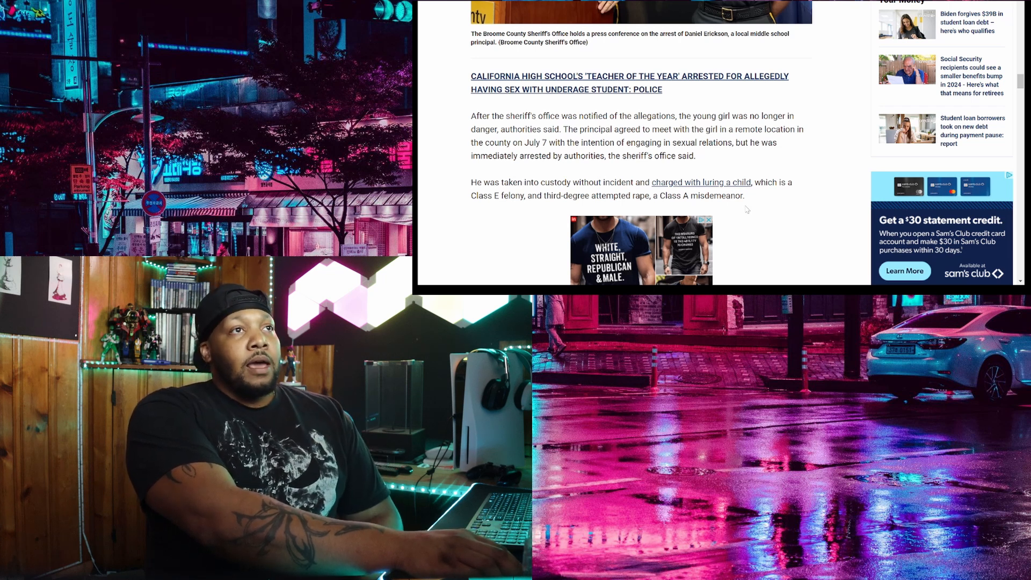
{"action": "scroll", "scroll_direction": "down", "scroll_amount": 3}
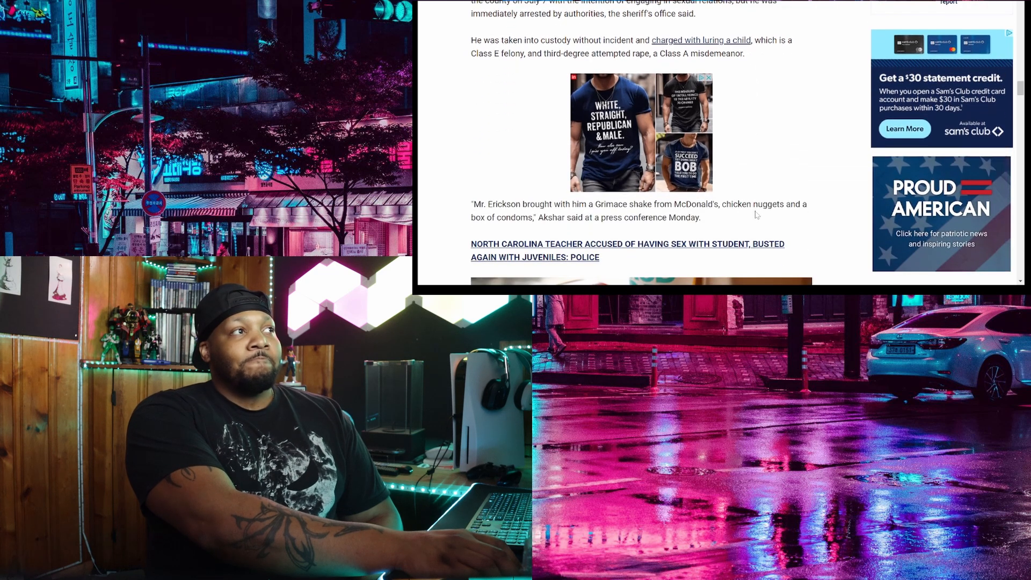
{"action": "scroll", "scroll_direction": "down", "scroll_amount": 3}
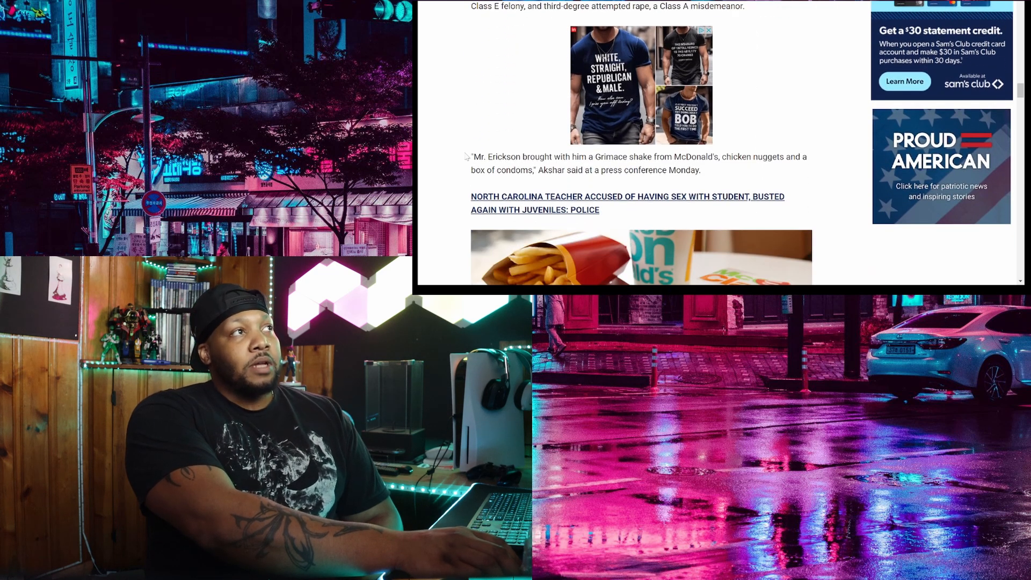